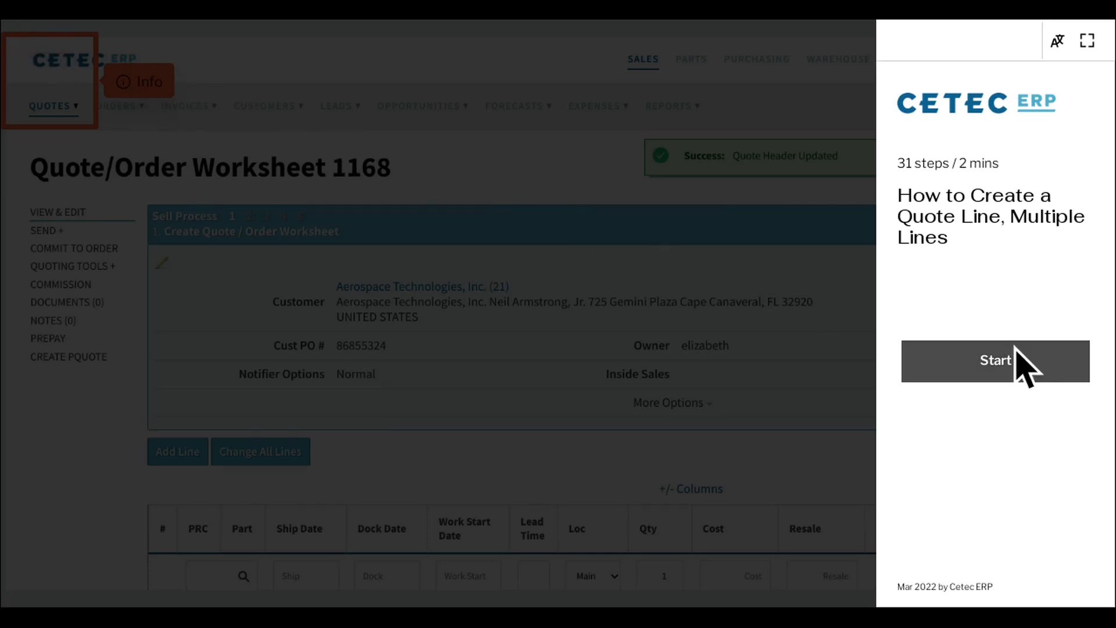
# Step: Start a new quote line with part PRT1 and customer part number BW7832492
pyautogui.click(996, 361)
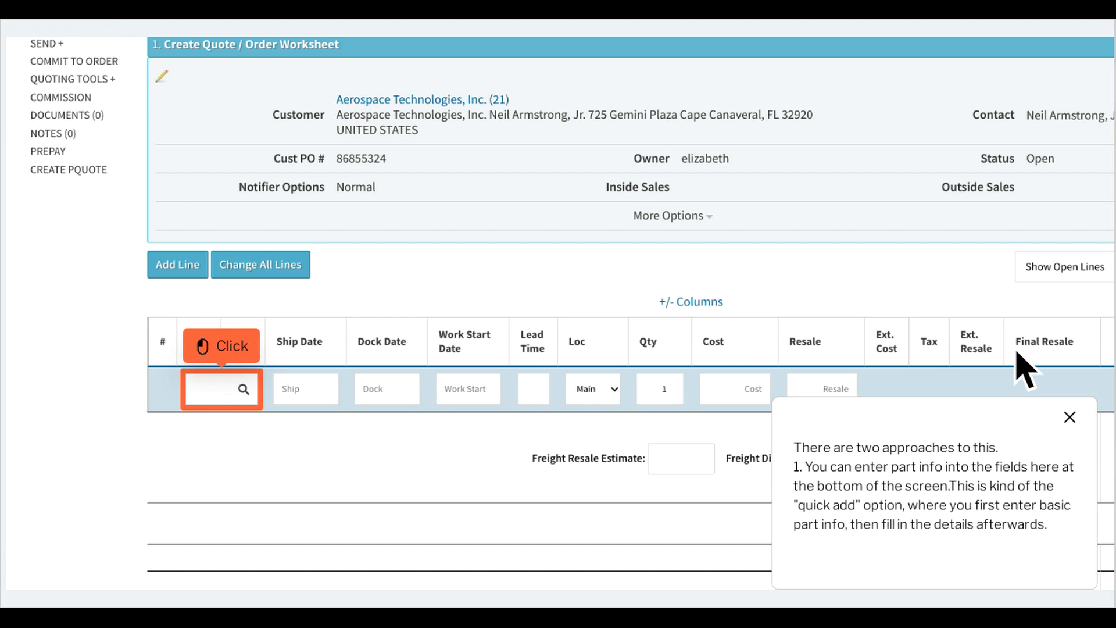
pyautogui.moveTo(433, 396)
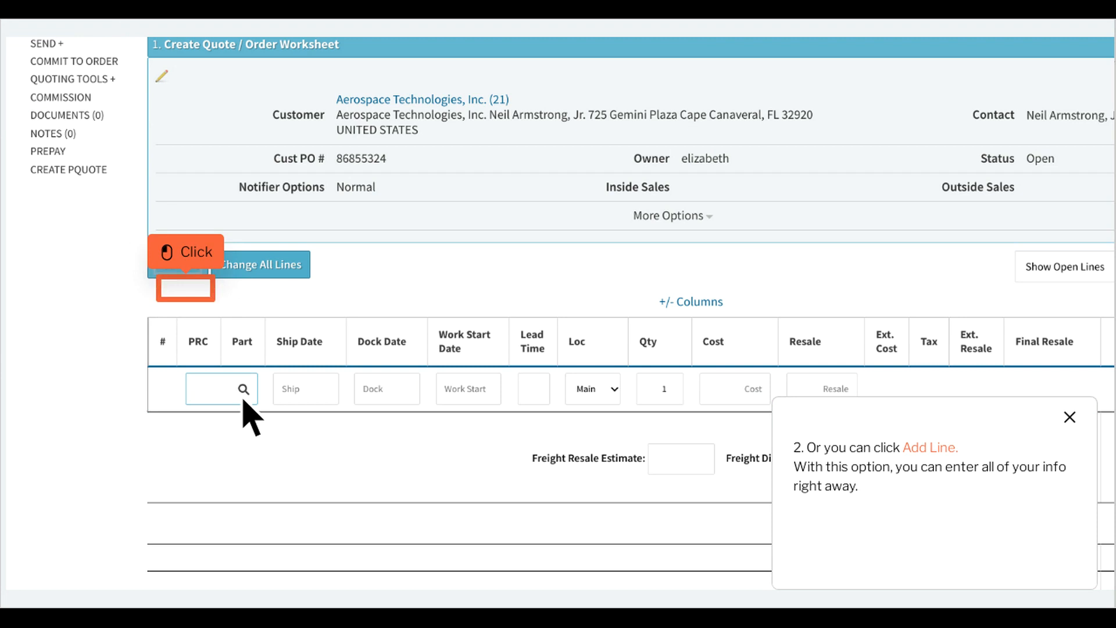
pyautogui.click(177, 264)
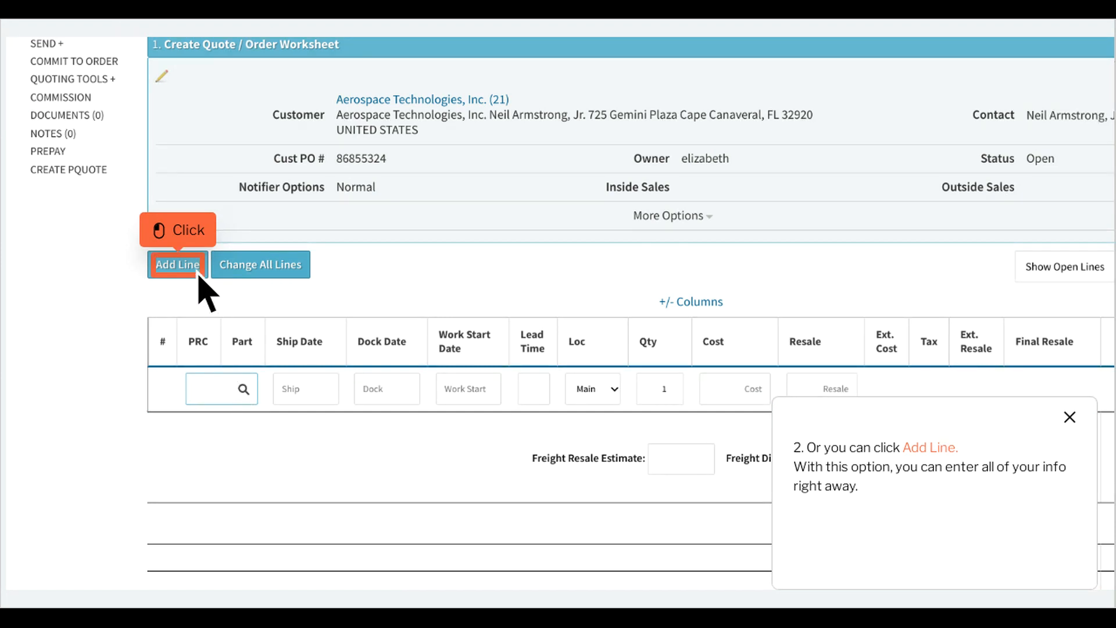
pyautogui.click(177, 264)
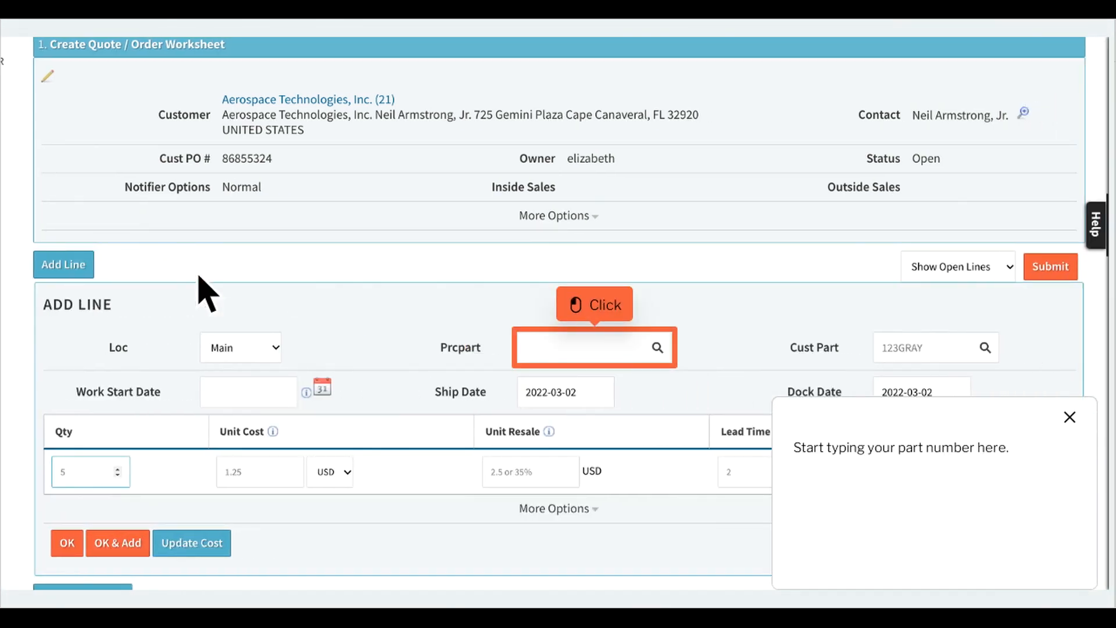
pyautogui.moveTo(400, 330)
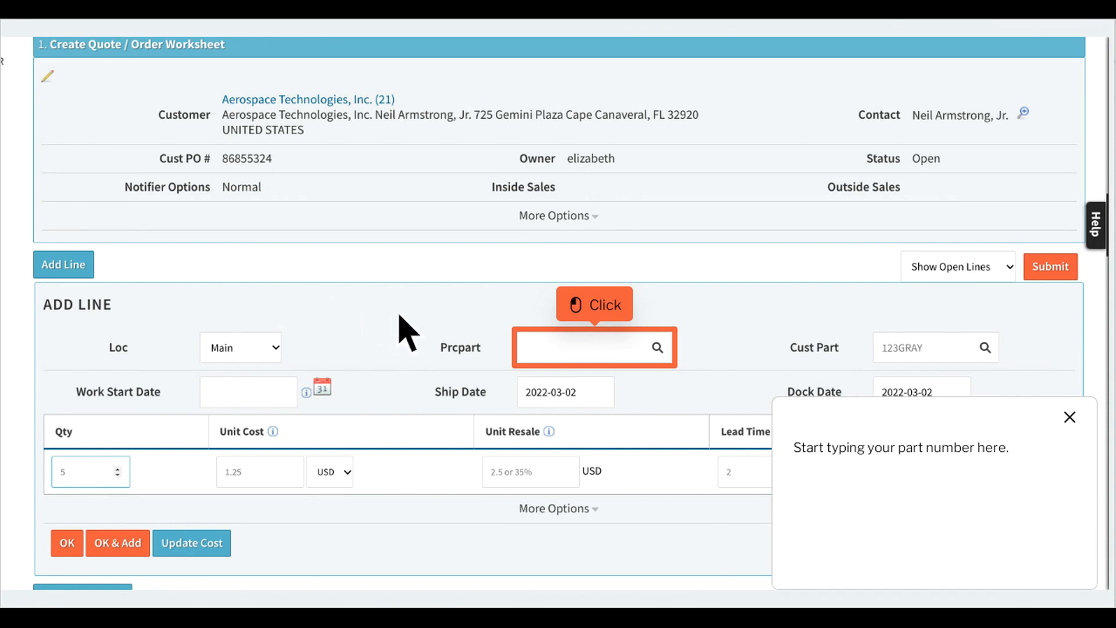
pyautogui.write('prt1')
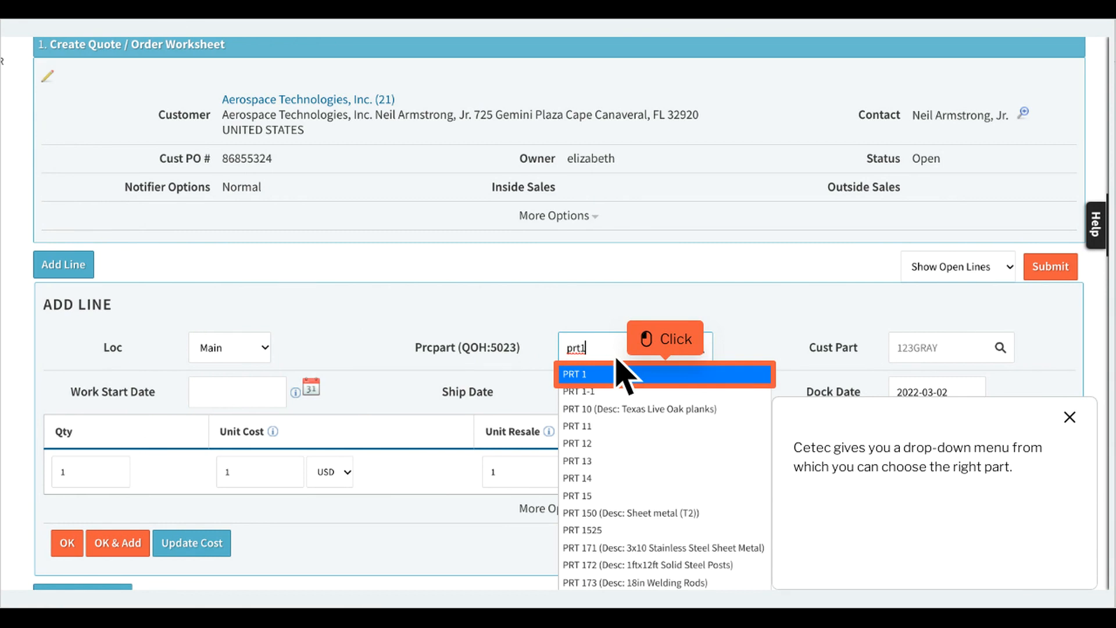
pyautogui.moveTo(692, 401)
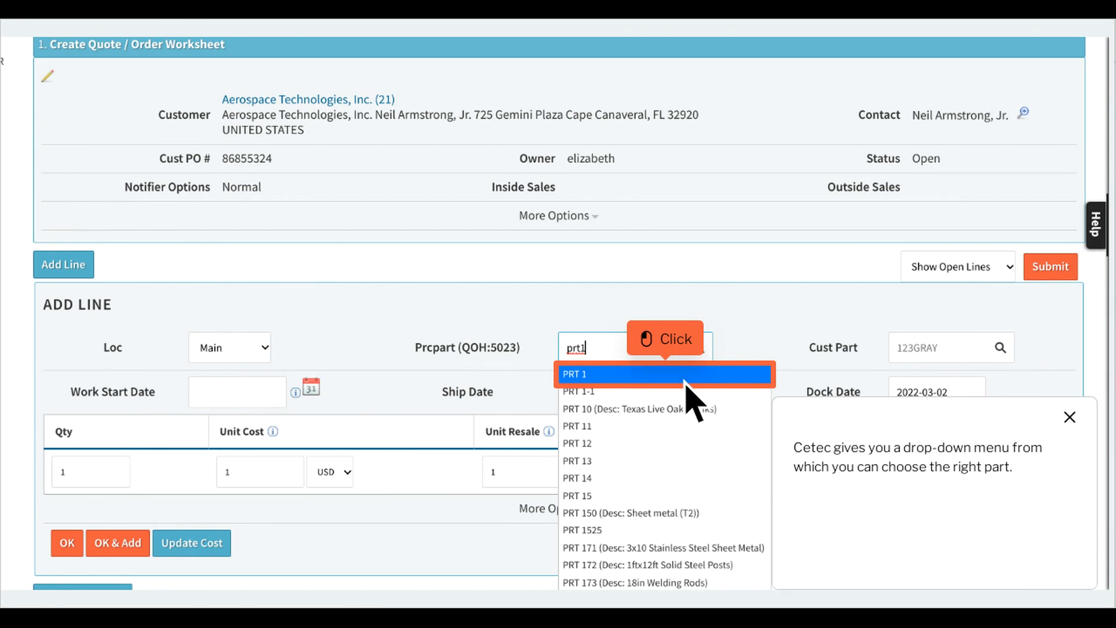
pyautogui.click(577, 375)
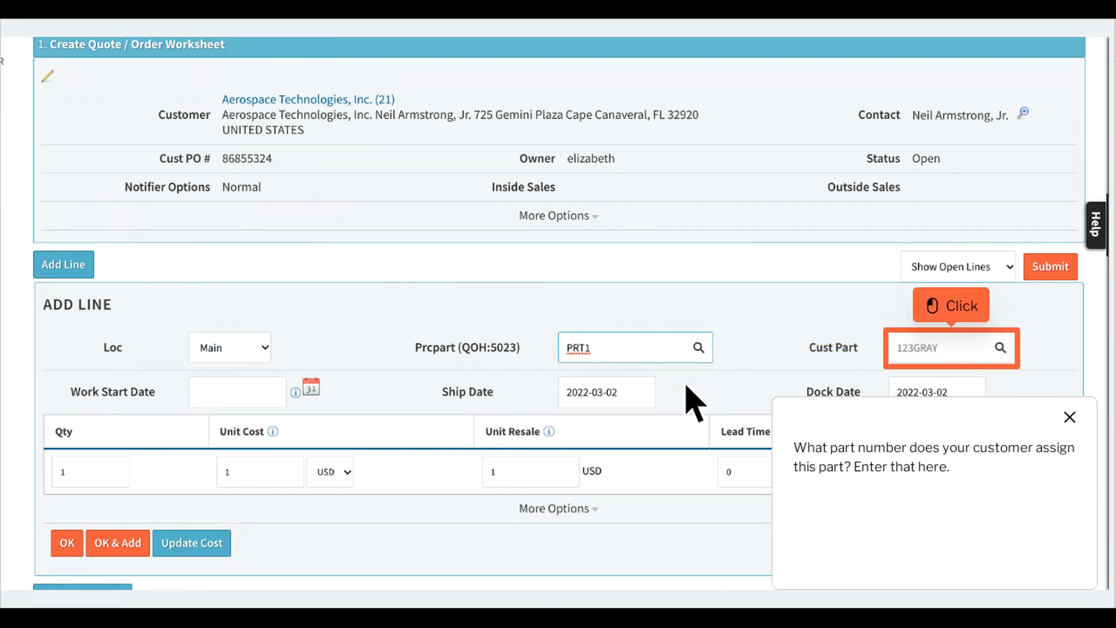
pyautogui.moveTo(772, 387)
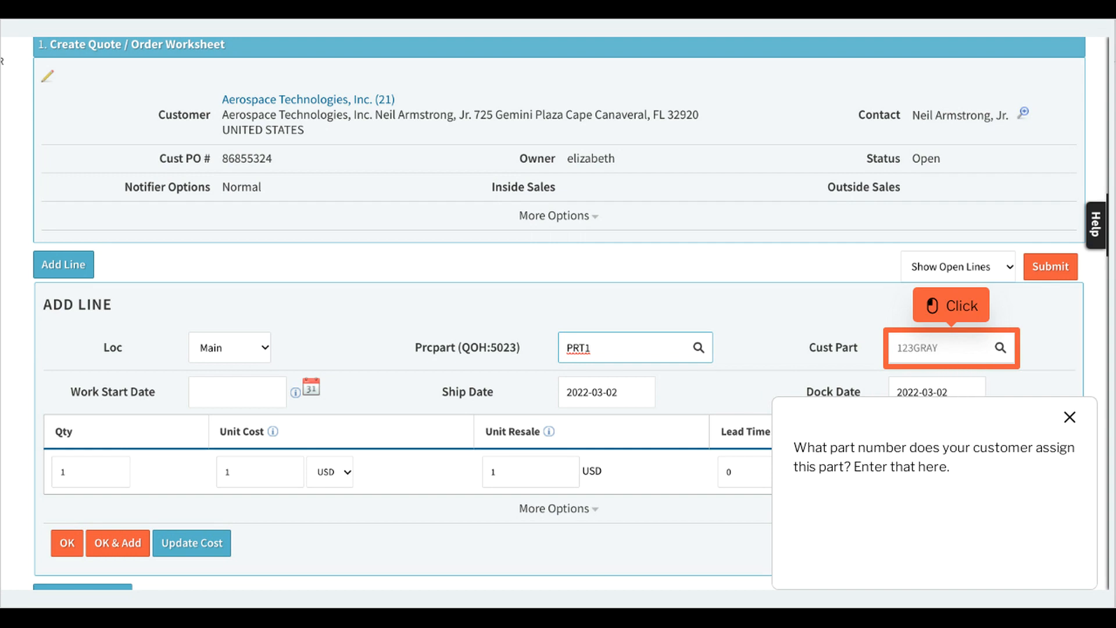
pyautogui.write('BW7832492')
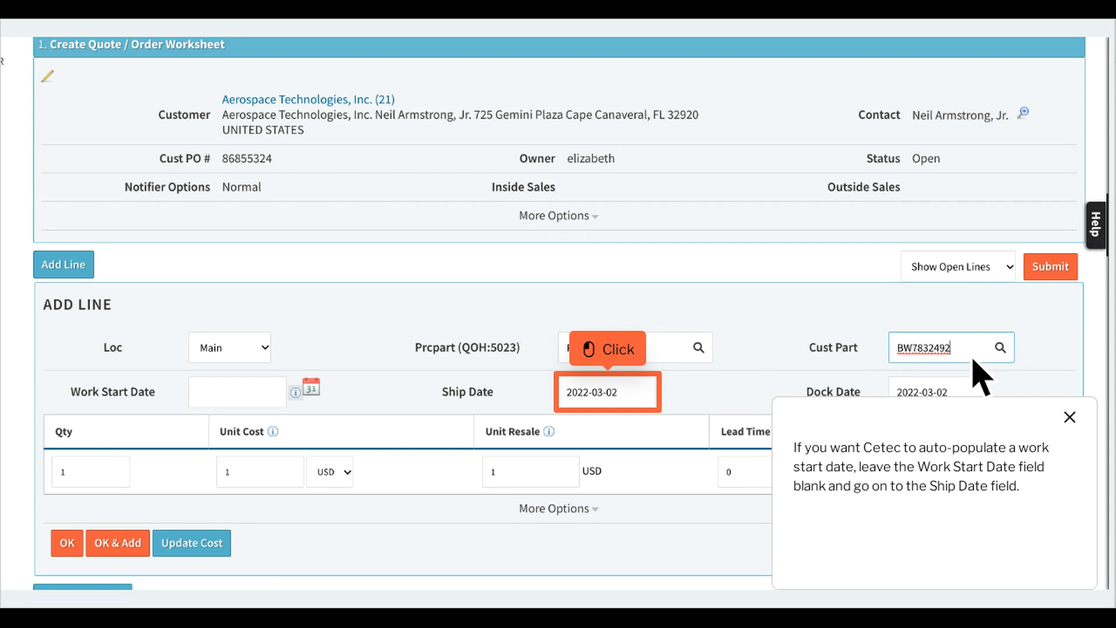
pyautogui.moveTo(630, 433)
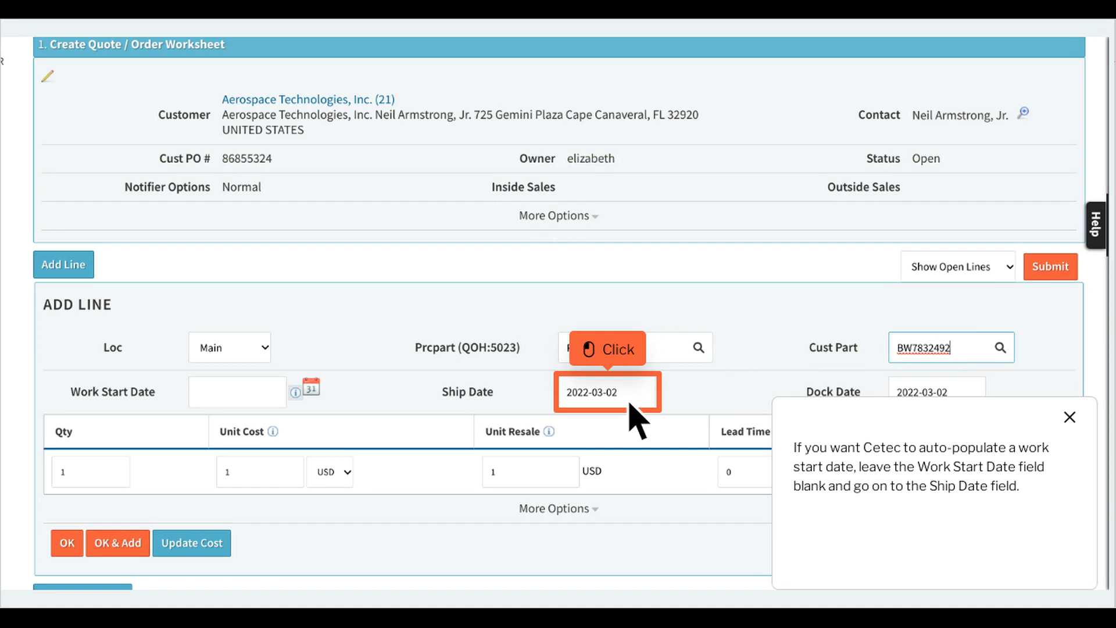
# Step: Set the line's ship date to 2022-03-16 and dock date to 2022-03-23
pyautogui.click(607, 392)
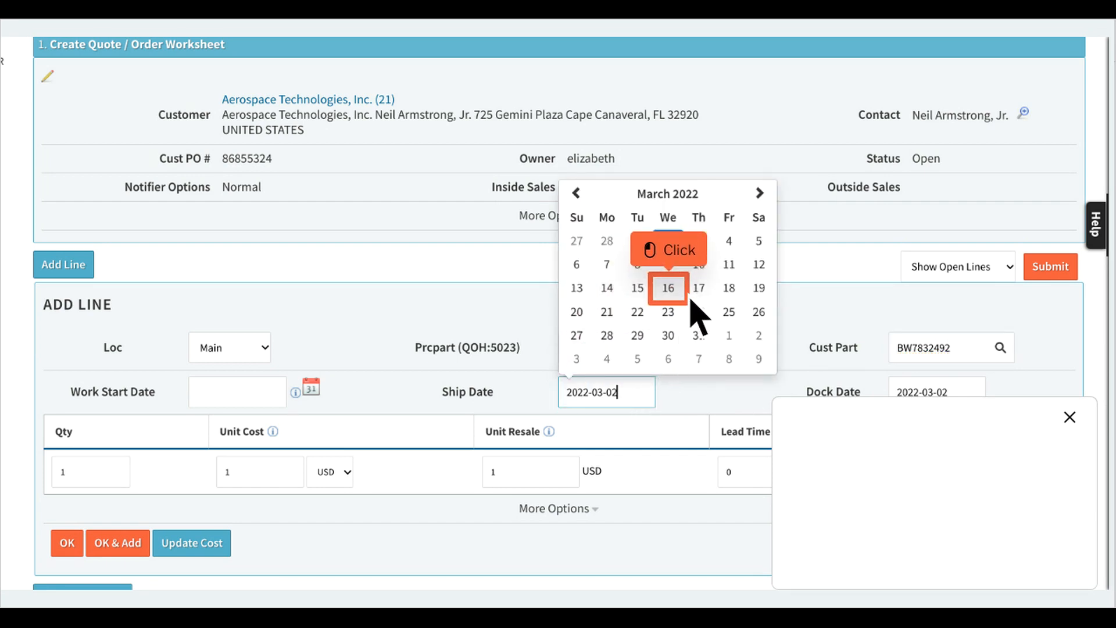
pyautogui.click(668, 289)
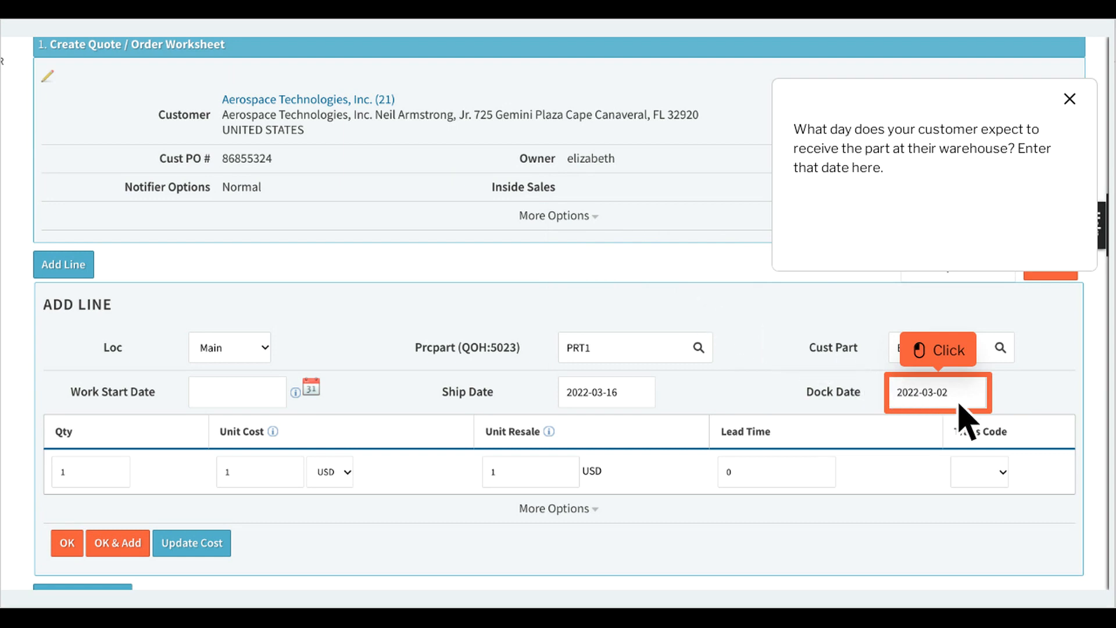
pyautogui.click(936, 393)
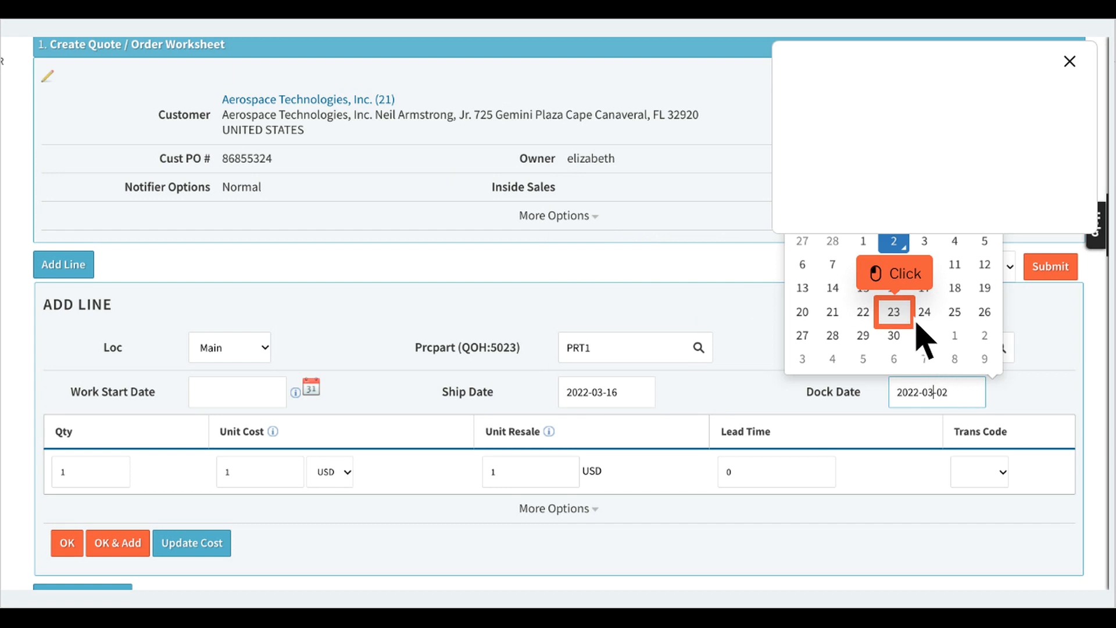
pyautogui.click(893, 312)
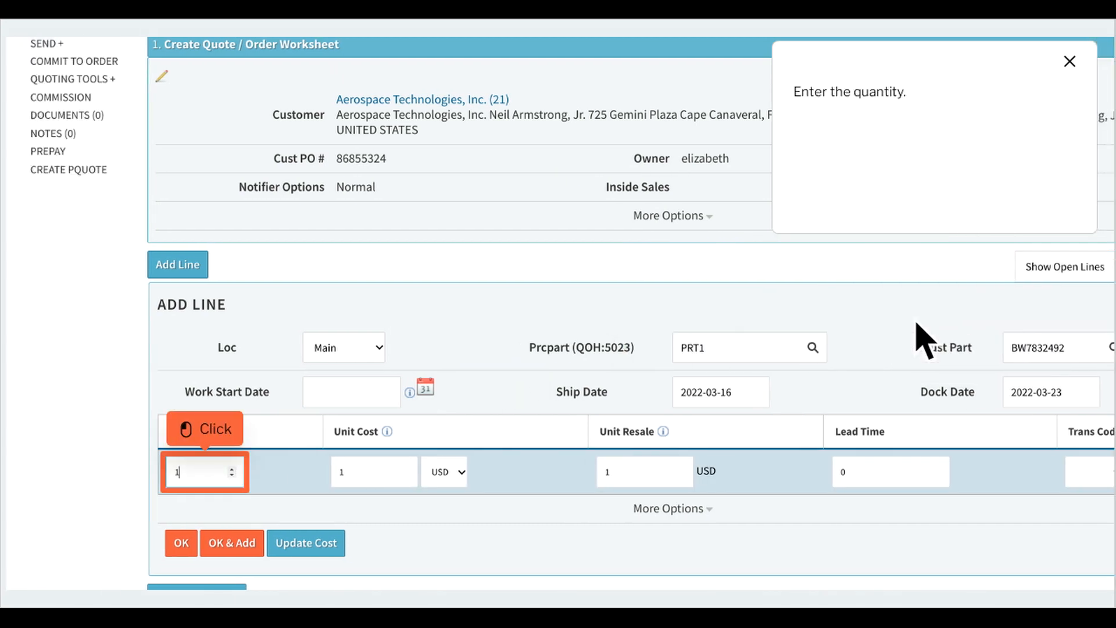
pyautogui.moveTo(284, 495)
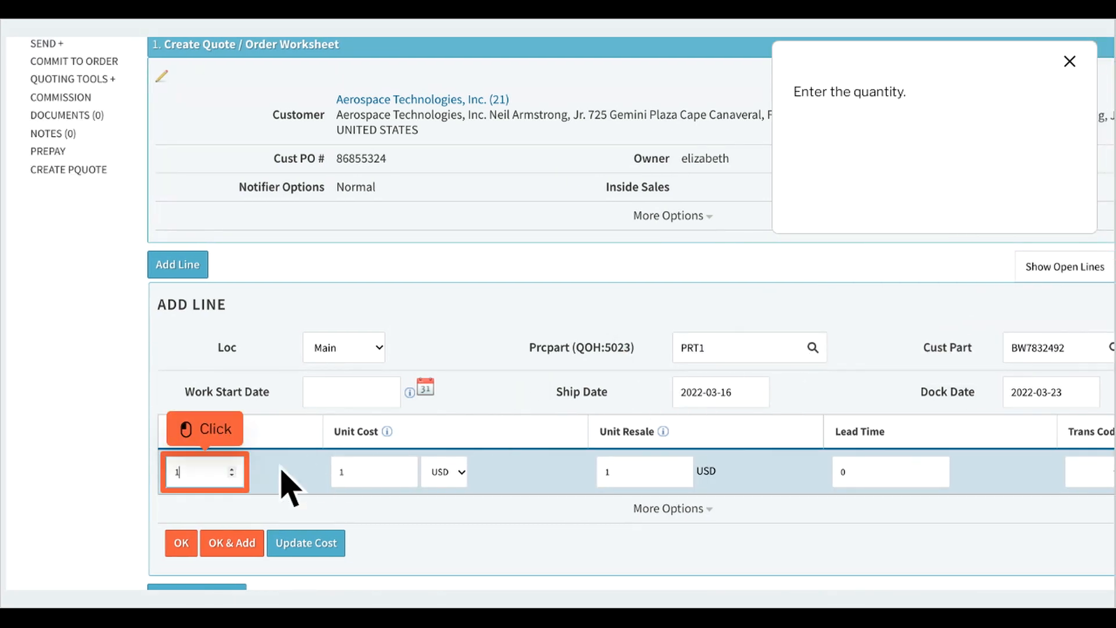
# Step: Enter quantity 50, resale 1.50 and transaction code Stock on the line
pyautogui.write('50')
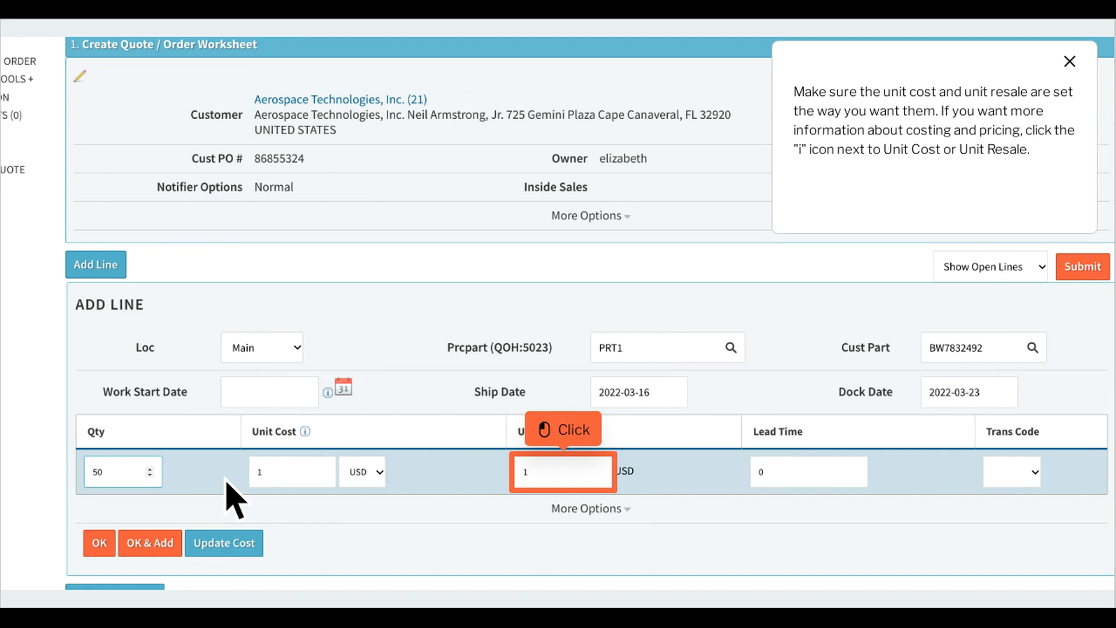
pyautogui.moveTo(583, 507)
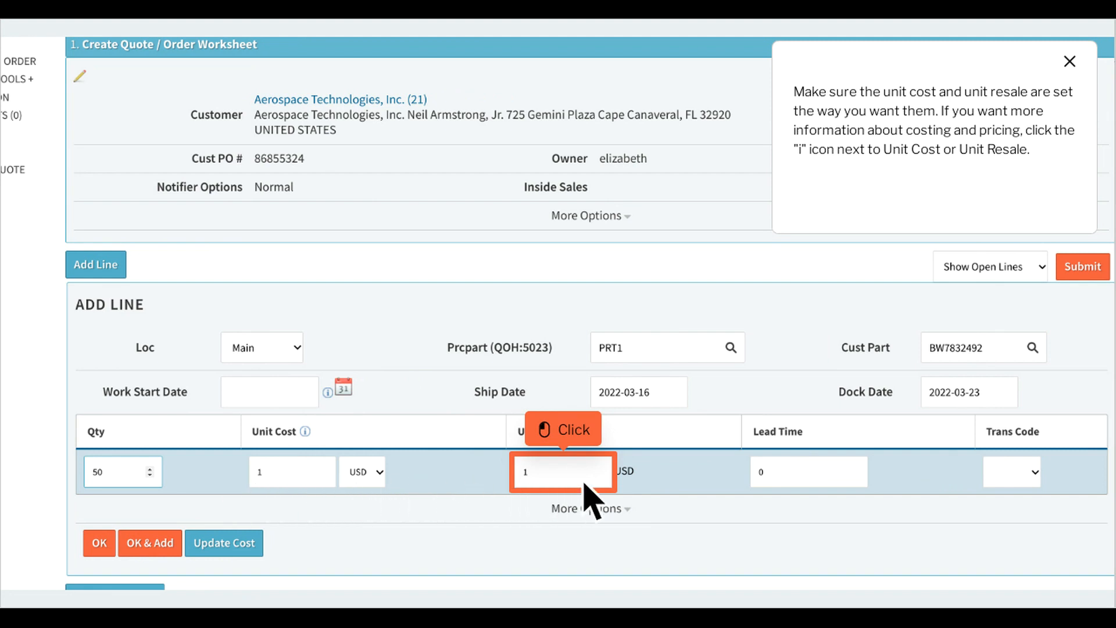
pyautogui.write('1.50')
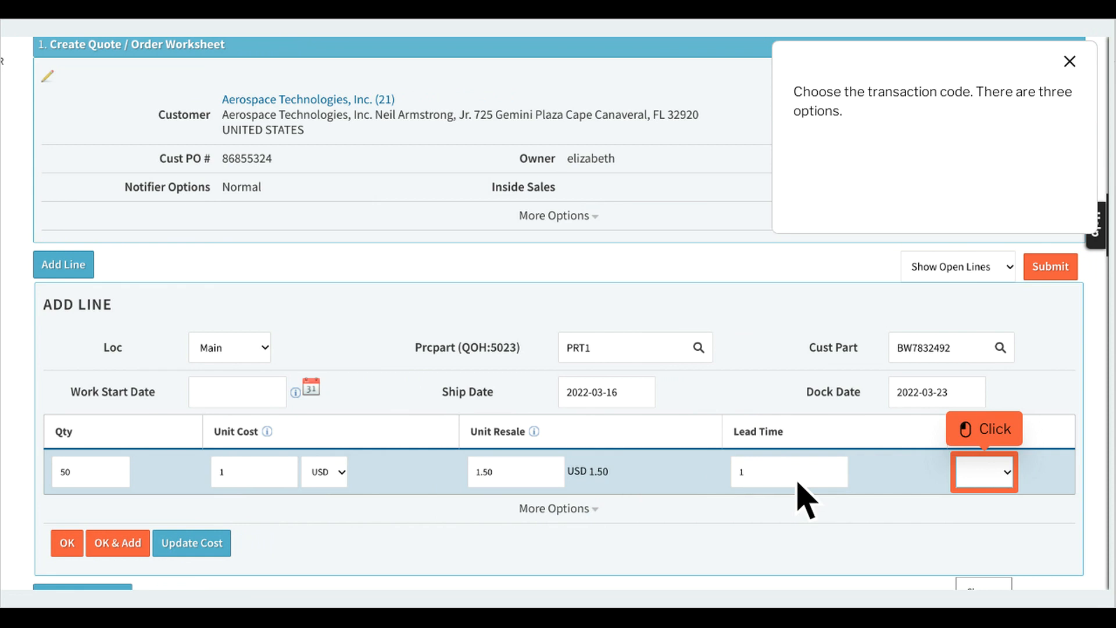
pyautogui.moveTo(1012, 501)
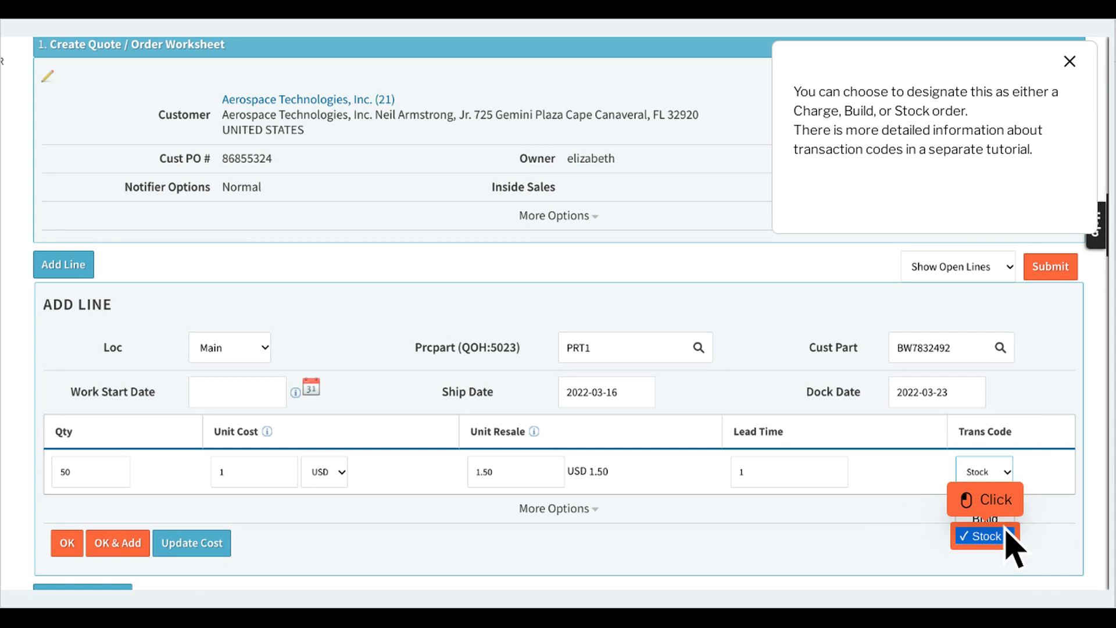
pyautogui.click(982, 536)
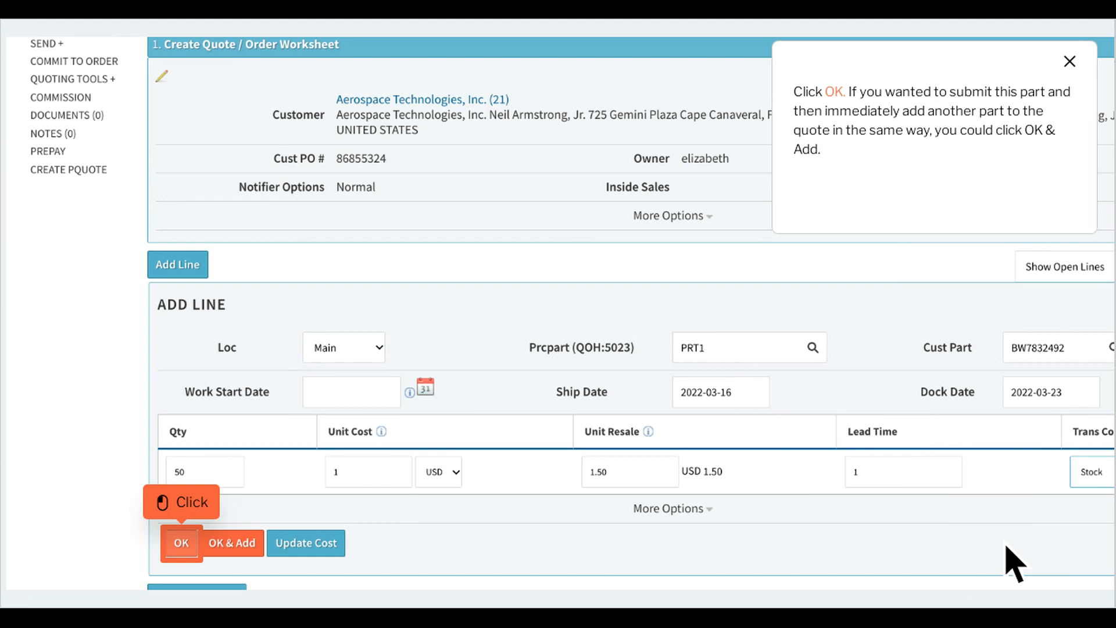
pyautogui.moveTo(784, 563)
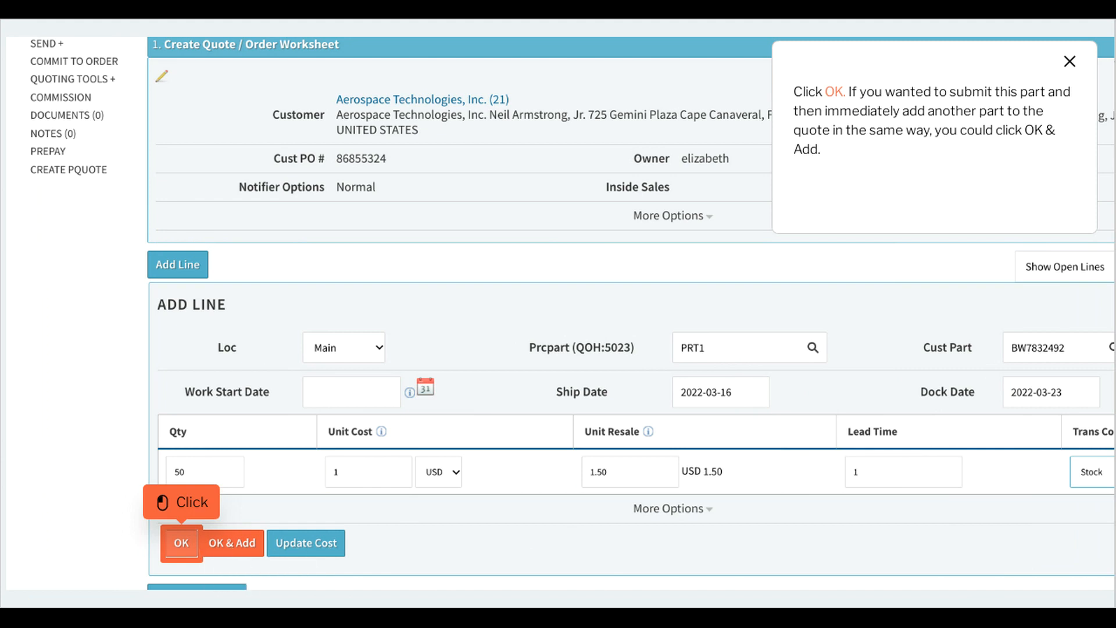
# Step: Save the PRT1 line, then pick PRT11 in the quick-add row
pyautogui.click(181, 545)
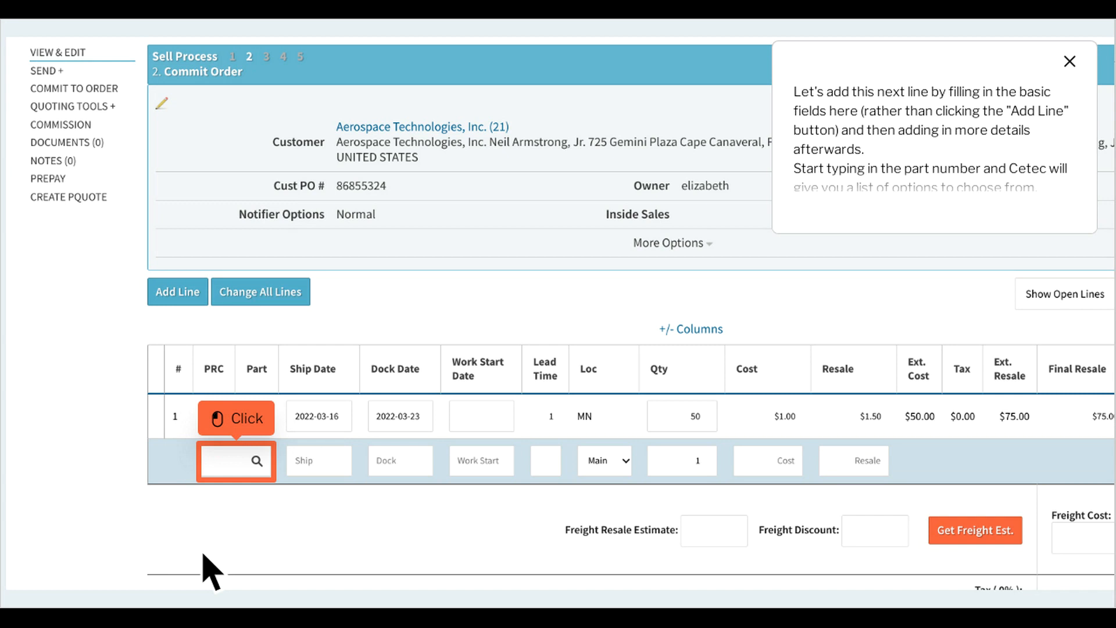
pyautogui.moveTo(260, 495)
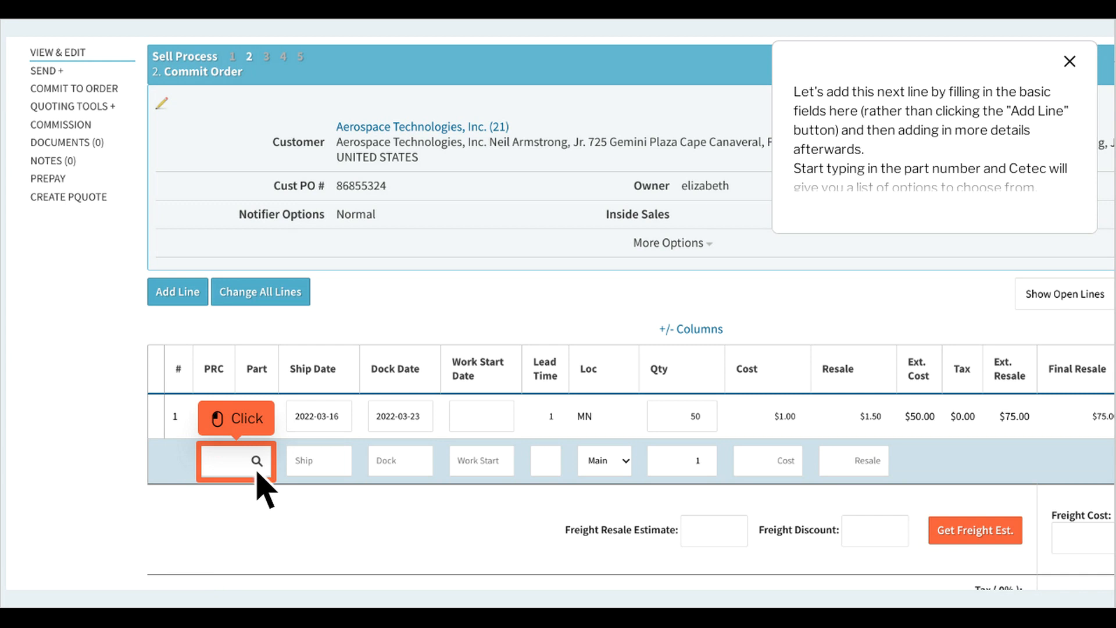
pyautogui.write('prt')
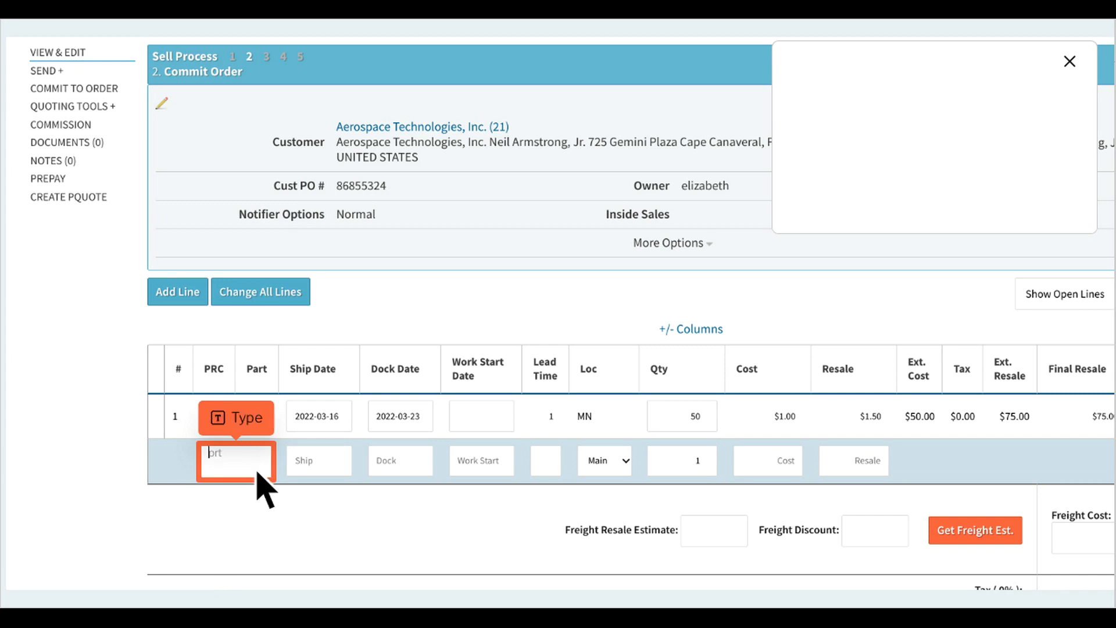
pyautogui.write('prt')
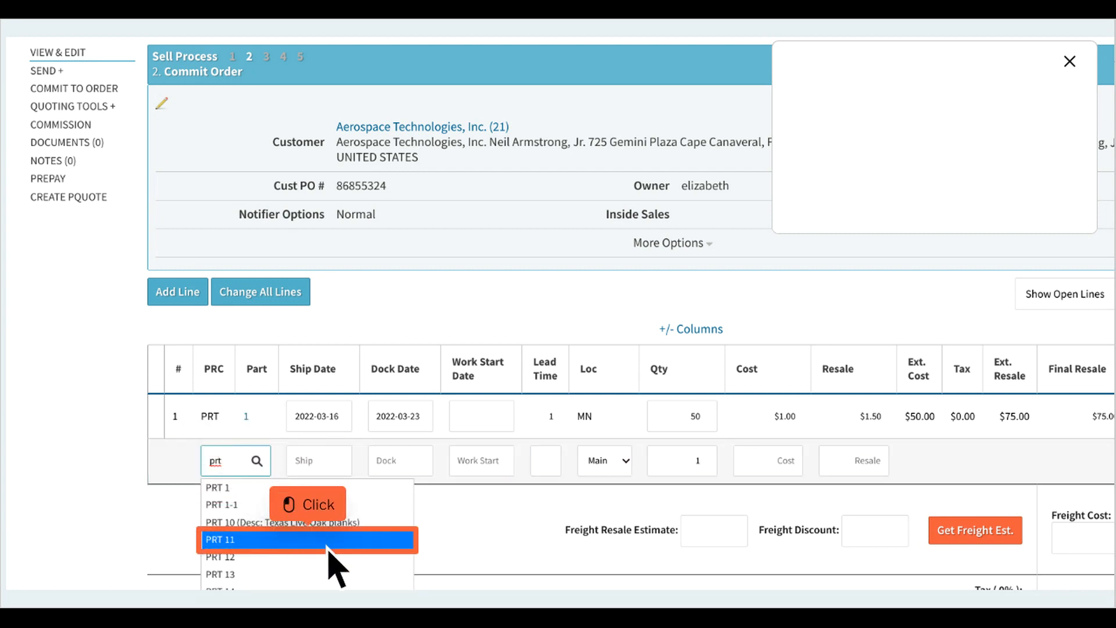
pyautogui.click(306, 540)
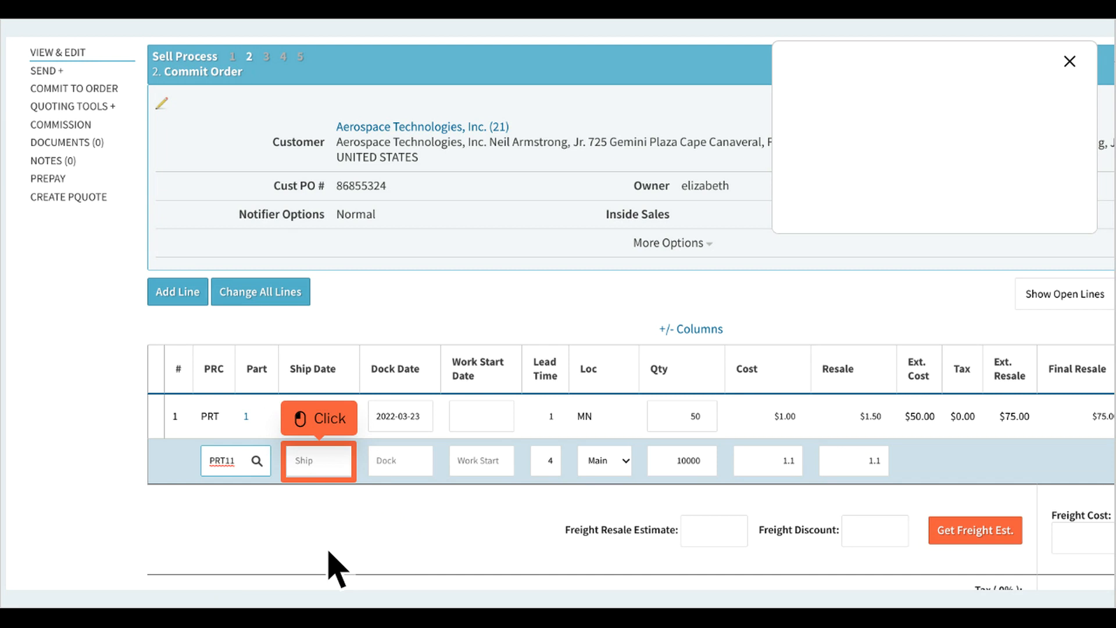
pyautogui.moveTo(346, 483)
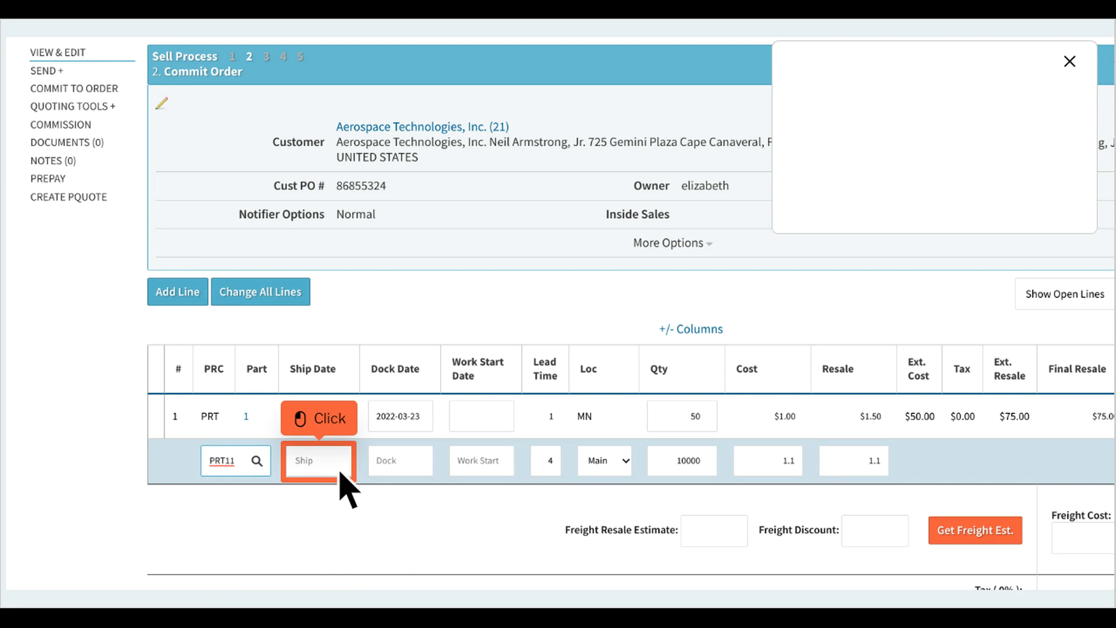
# Step: Add the PRT11 line with ship 2022-03-16 and dock 2022-03-23
pyautogui.click(318, 460)
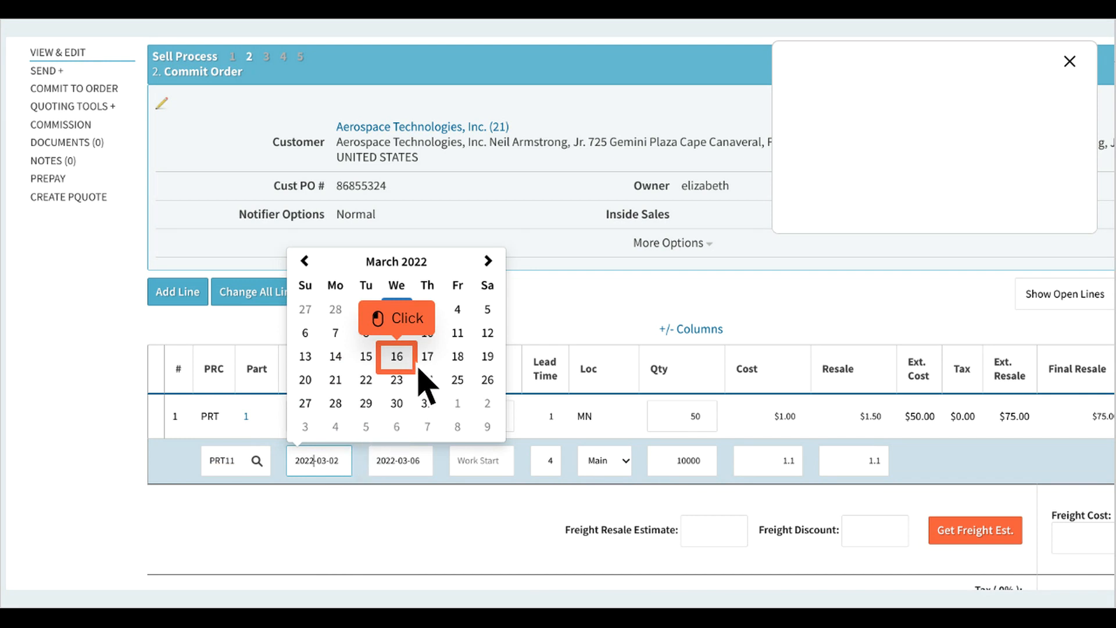
pyautogui.click(395, 357)
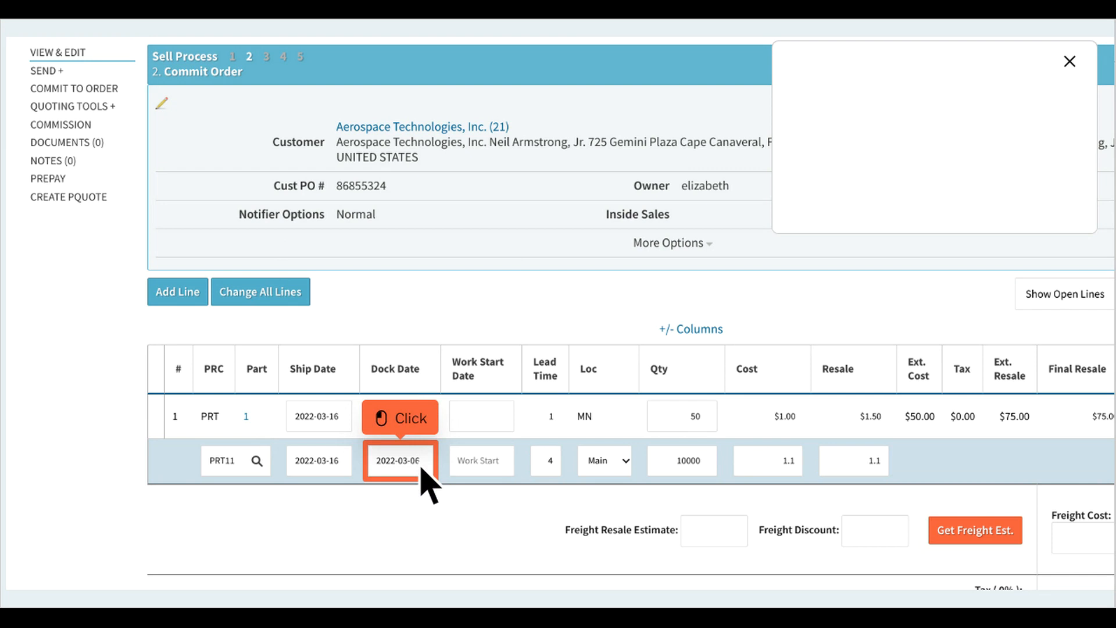
pyautogui.click(400, 461)
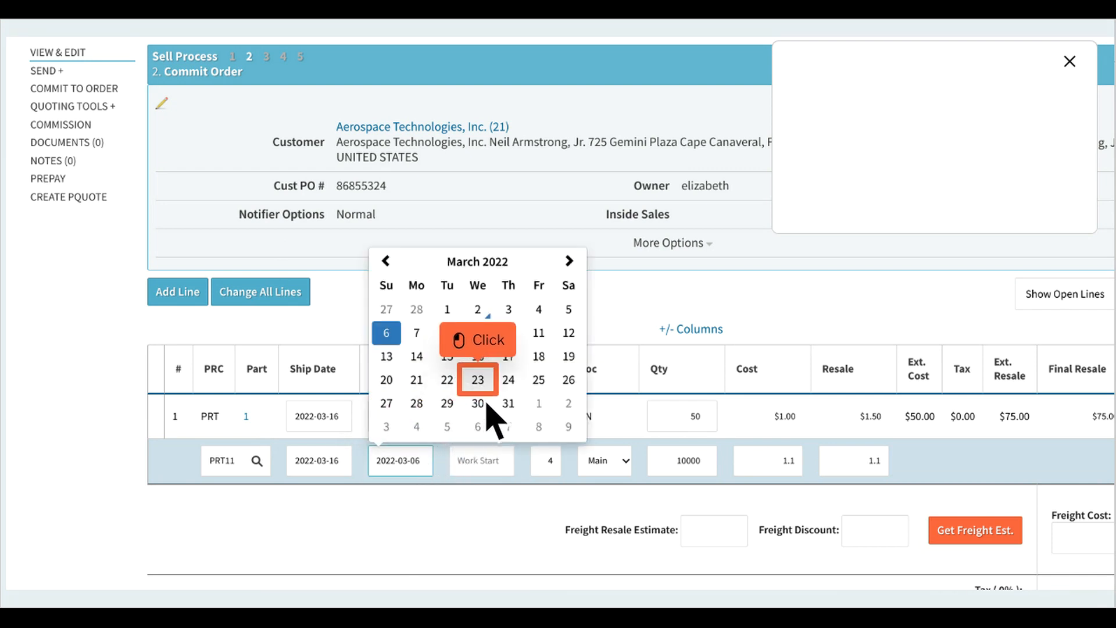
pyautogui.click(477, 380)
pyautogui.write('1.5')
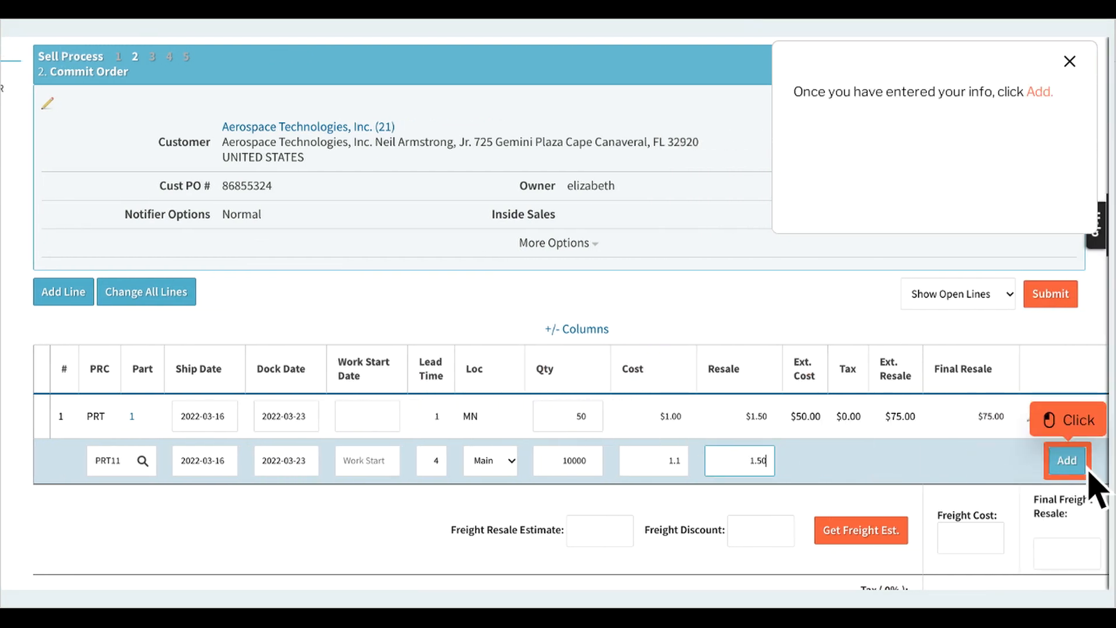
pyautogui.click(1065, 462)
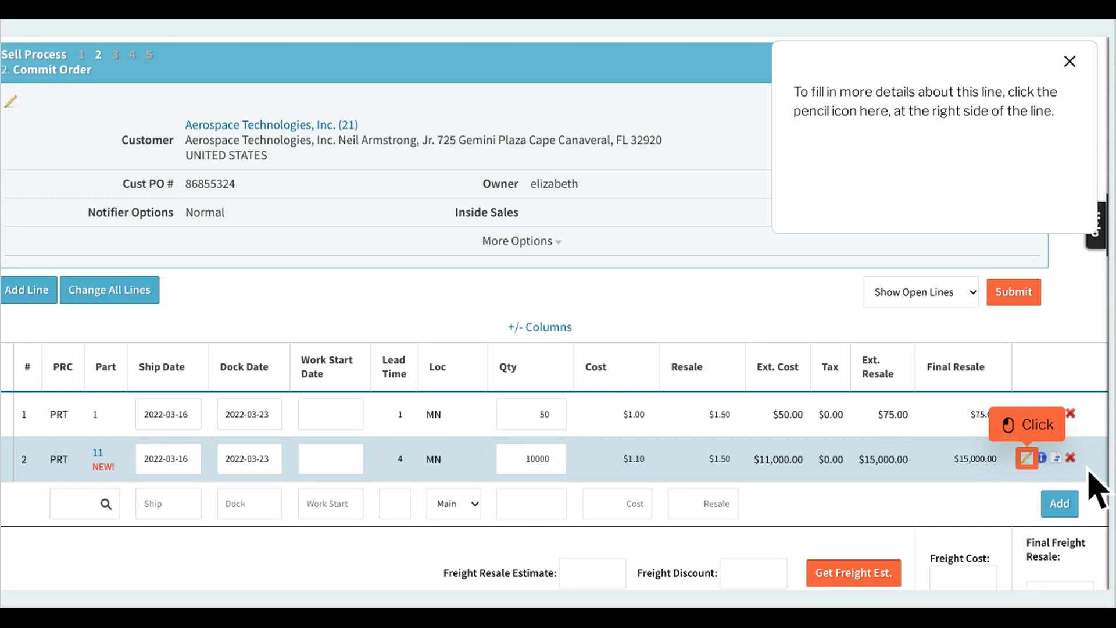
pyautogui.moveTo(1079, 493)
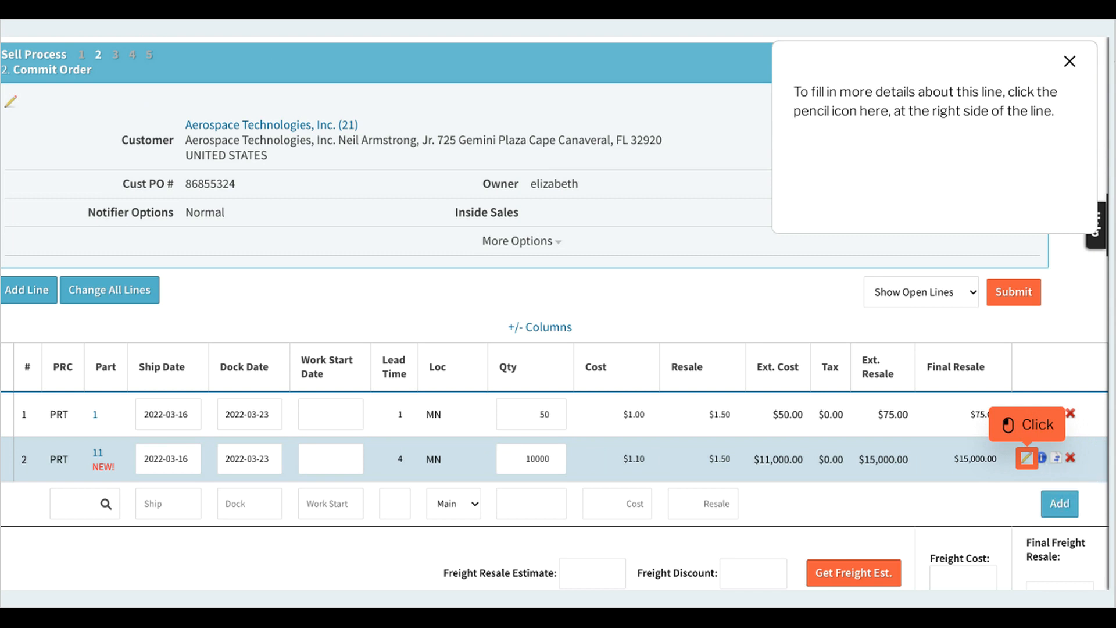
# Step: Edit line 2 to enter customer part 'something' and save it
pyautogui.click(1028, 459)
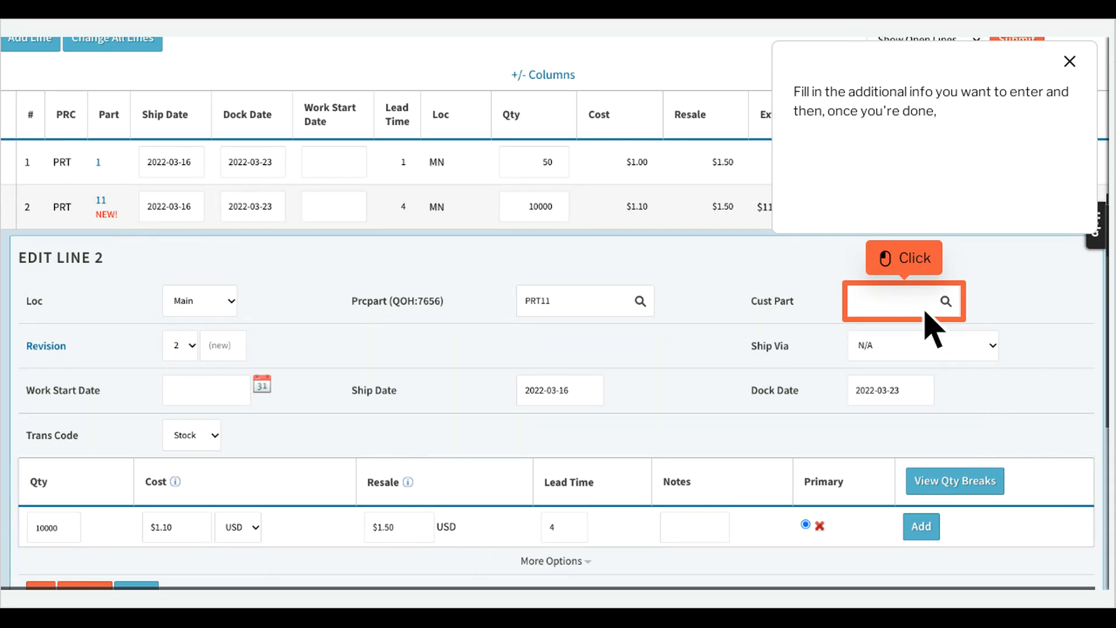
pyautogui.click(904, 302)
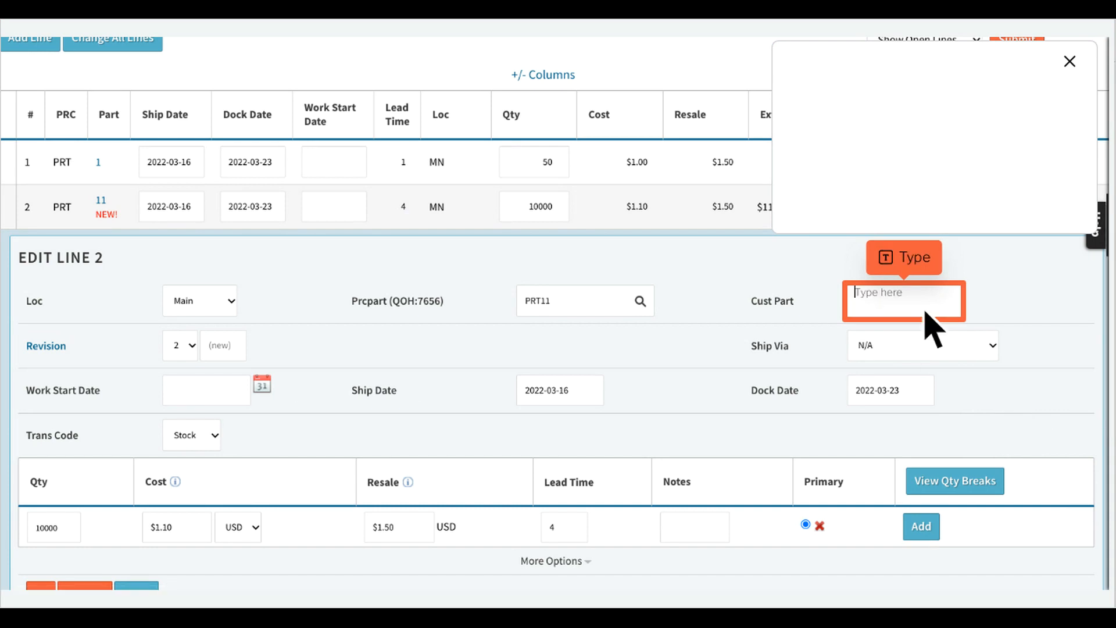
pyautogui.write('something')
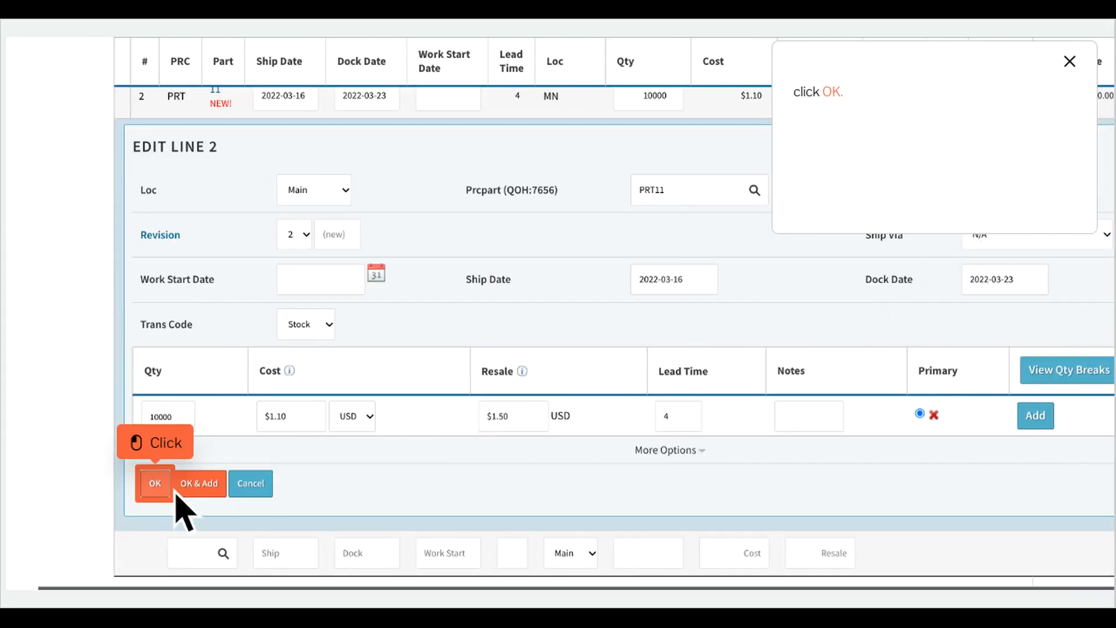
pyautogui.click(154, 482)
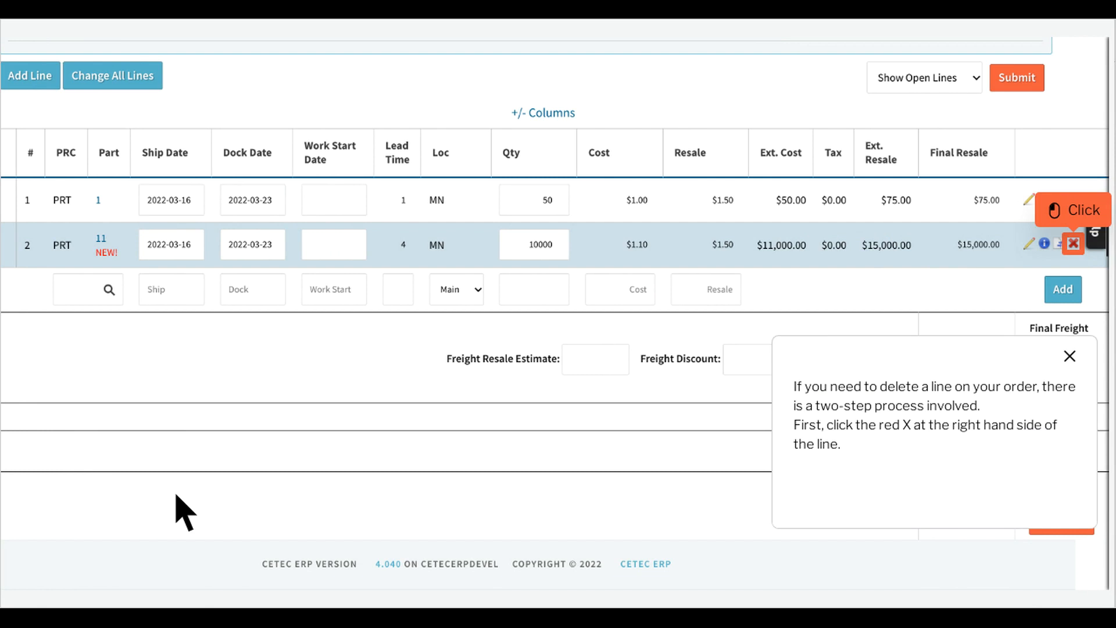
pyautogui.moveTo(691, 388)
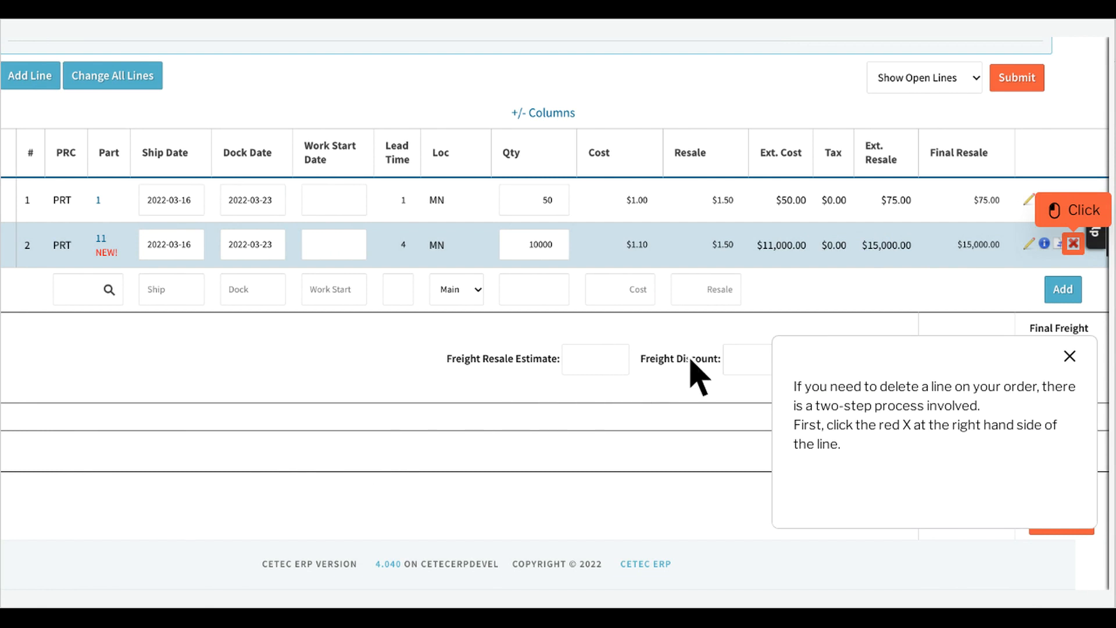
# Step: Delete line 2 from Worksheet 1168, leaving only the PRT1 line
pyautogui.click(1074, 244)
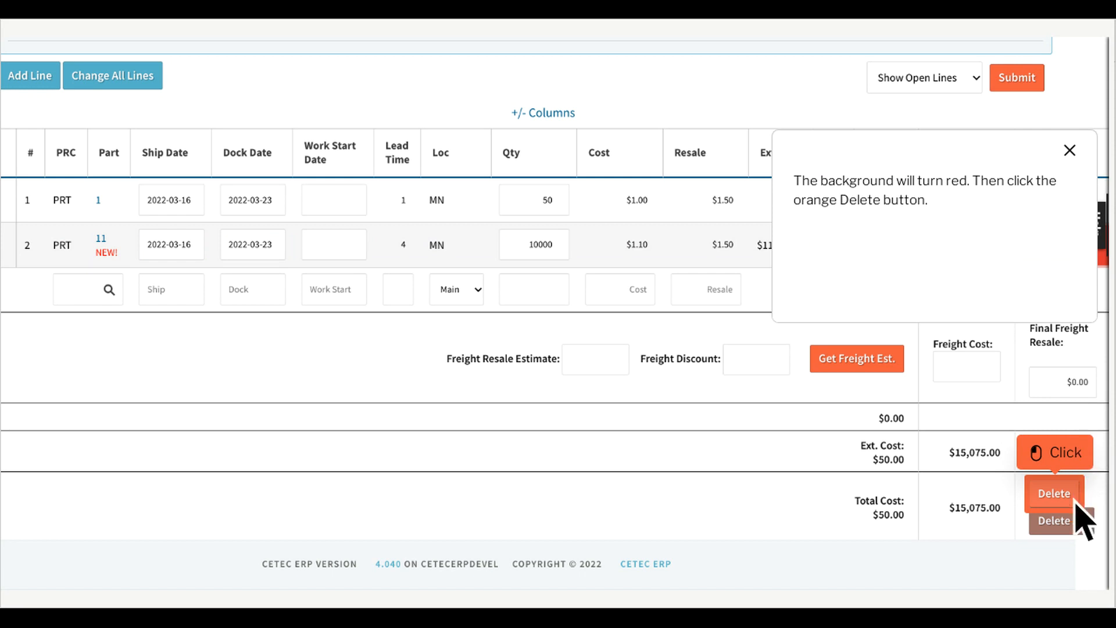
pyautogui.click(1053, 494)
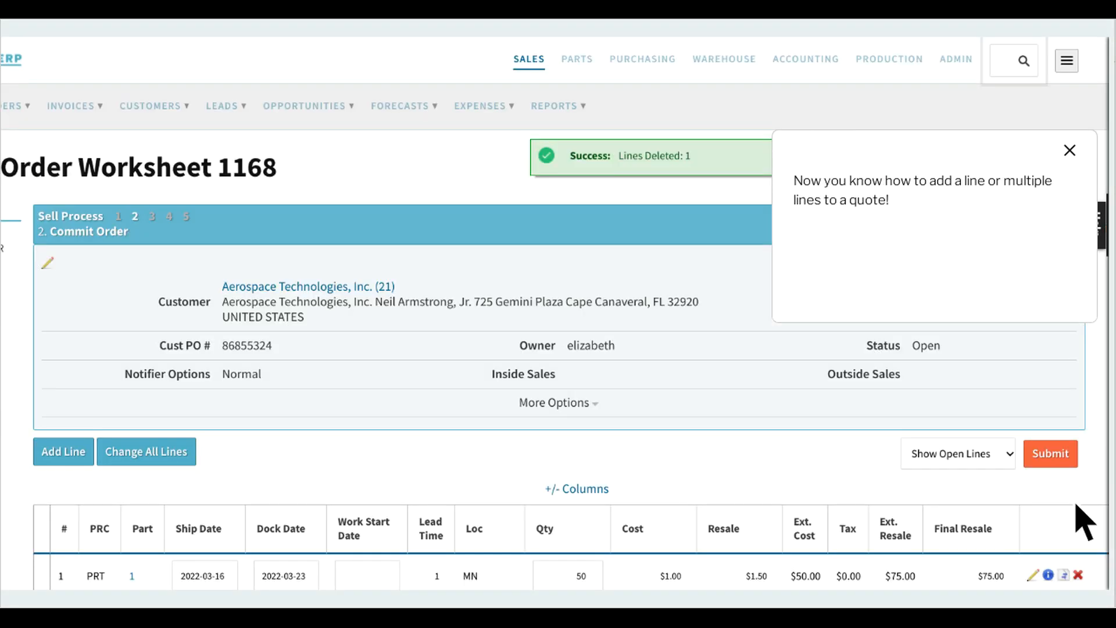